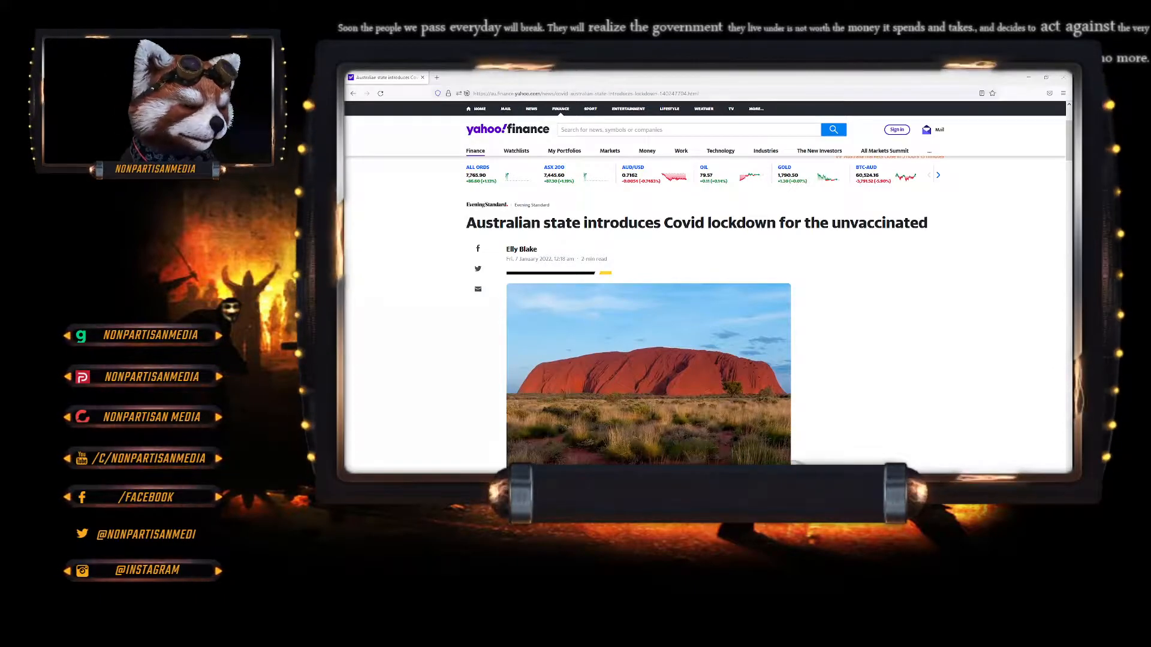
# Search 'Covid deaths in Australia' in a new tab and open the deaths chart's region list.
pyautogui.scroll(-3)
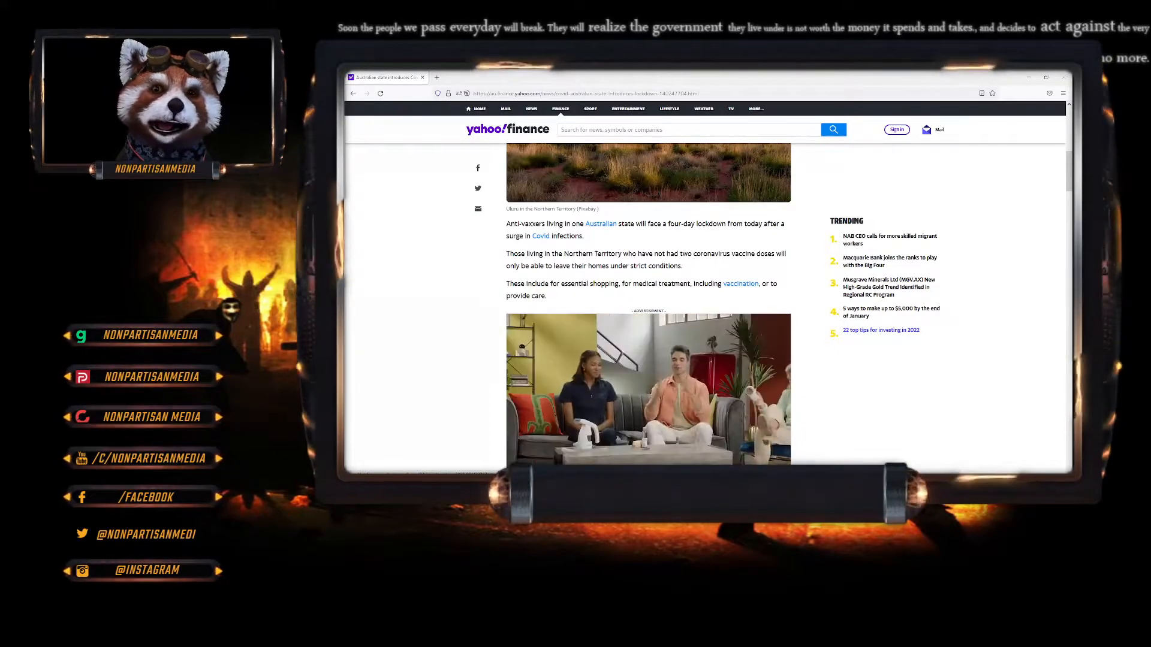
pyautogui.scroll(-3)
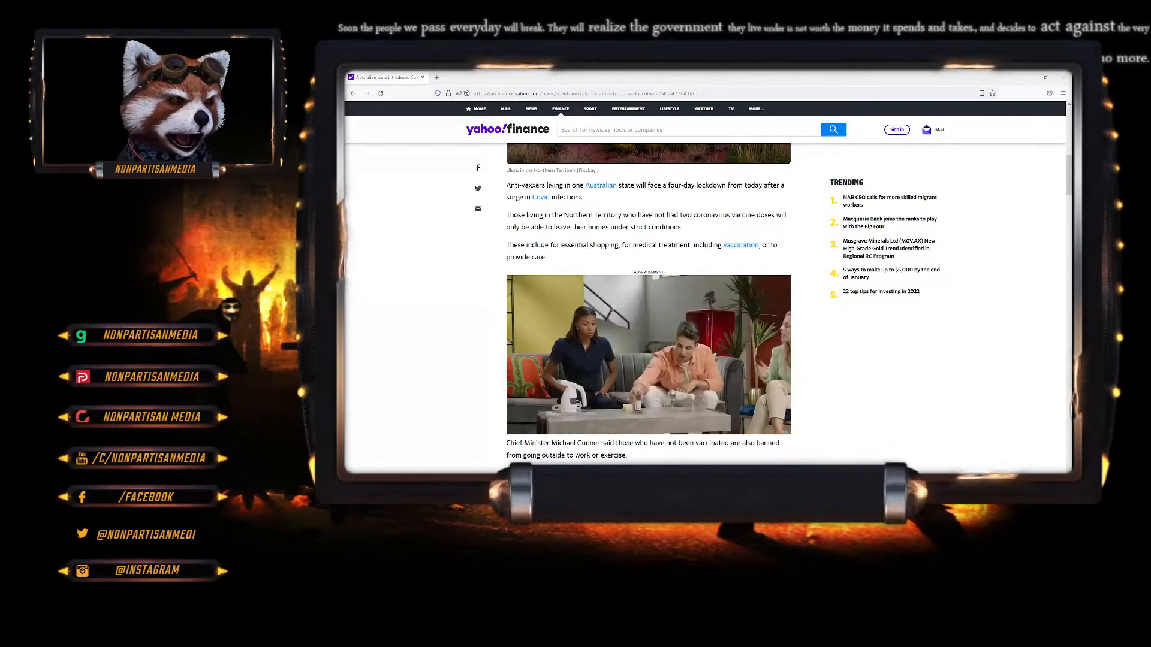
pyautogui.click(521, 77)
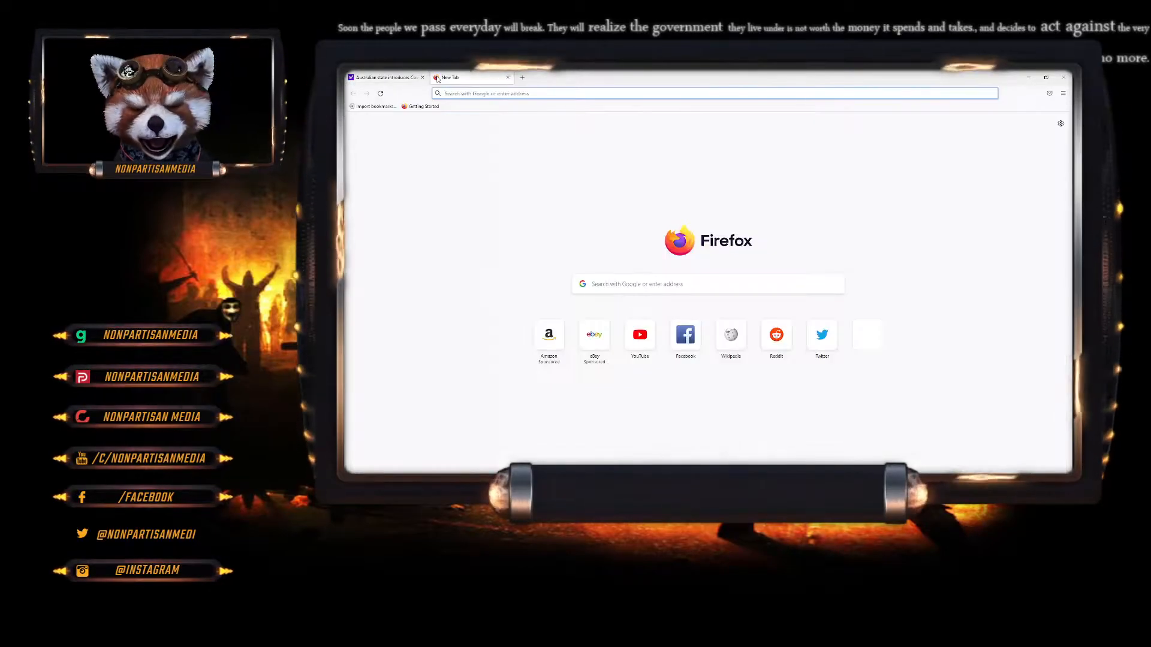
pyautogui.write('Covid deaths in Australia')
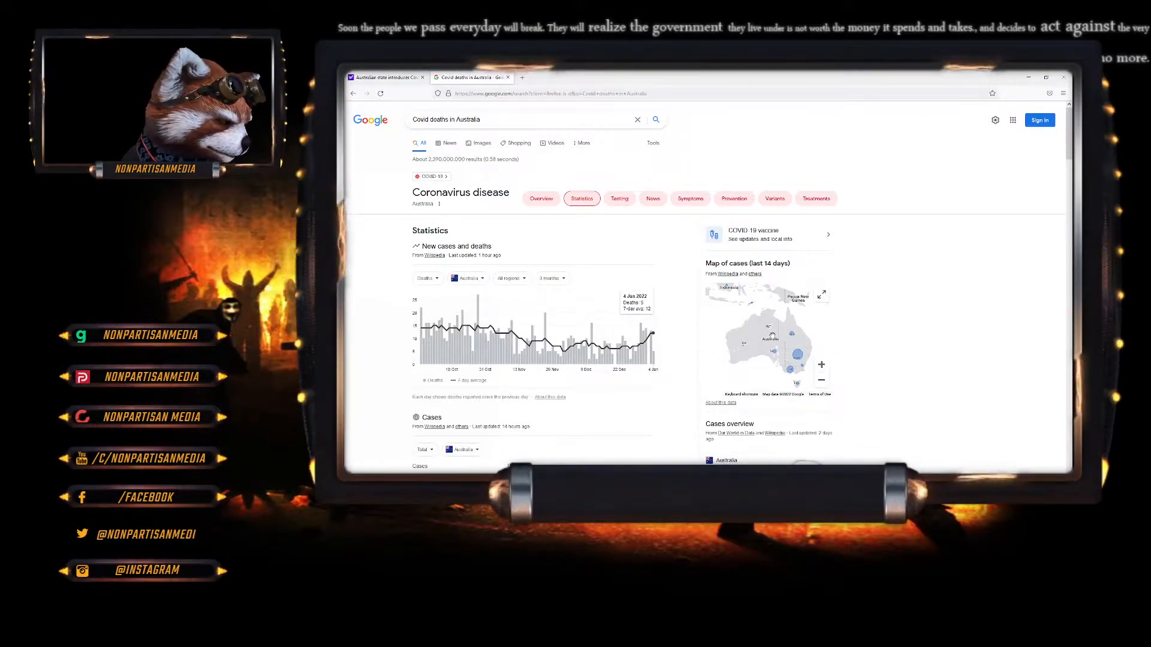
pyautogui.click(466, 278)
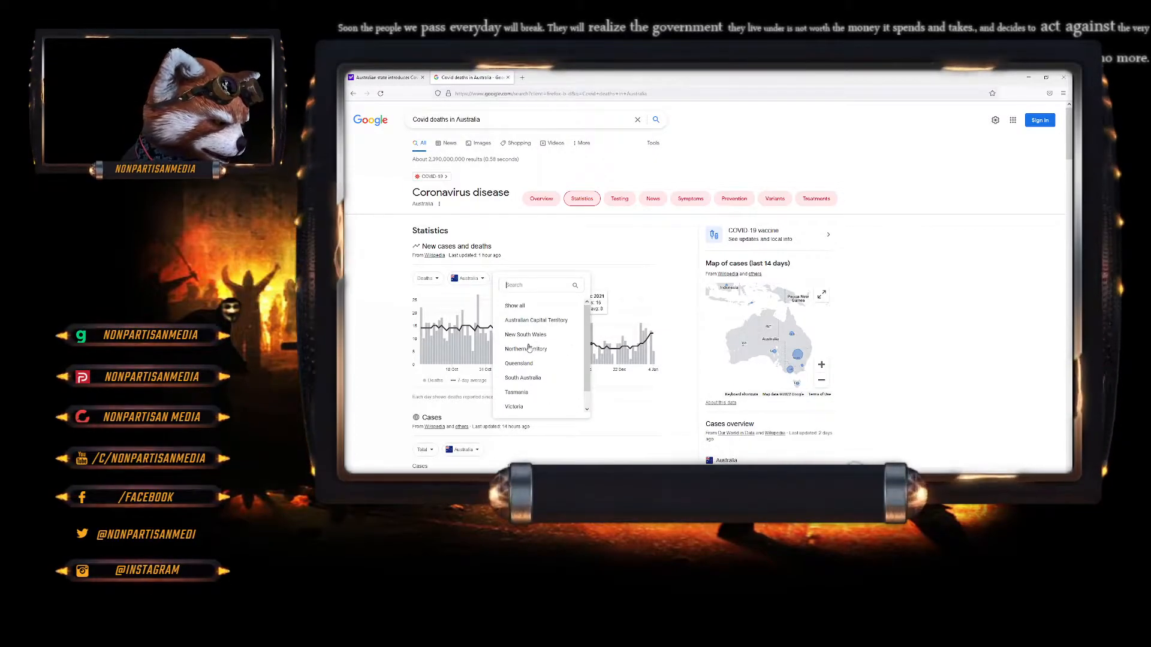
# Select Northern Territory in the deaths chart's region list.
pyautogui.click(526, 349)
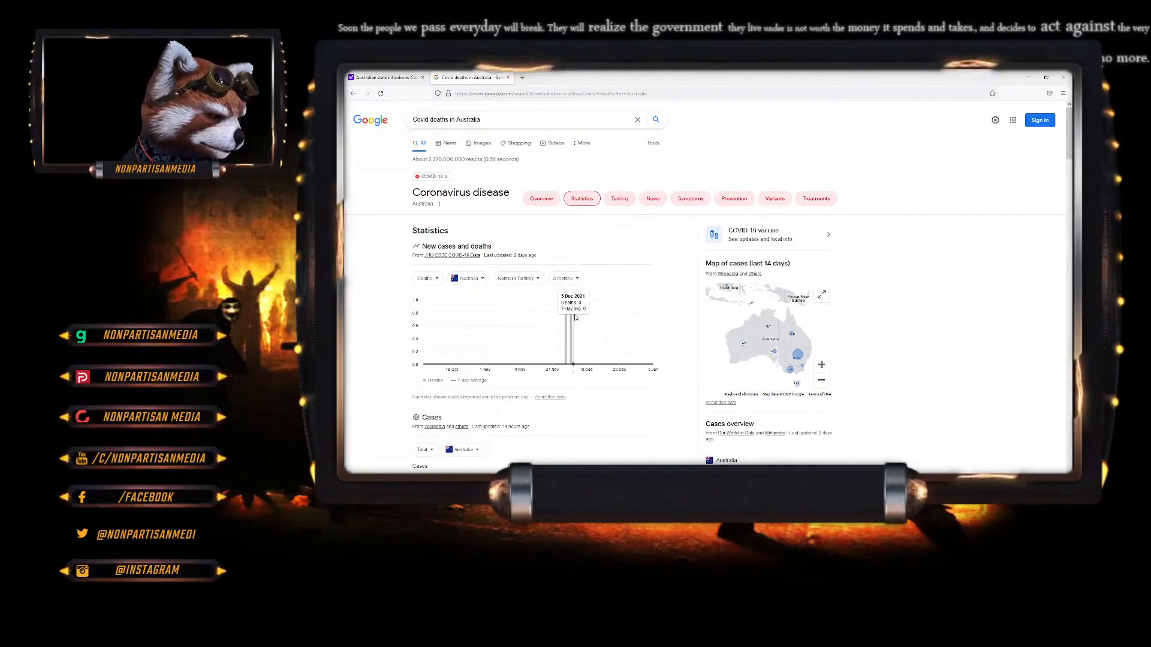
pyautogui.moveTo(619, 327)
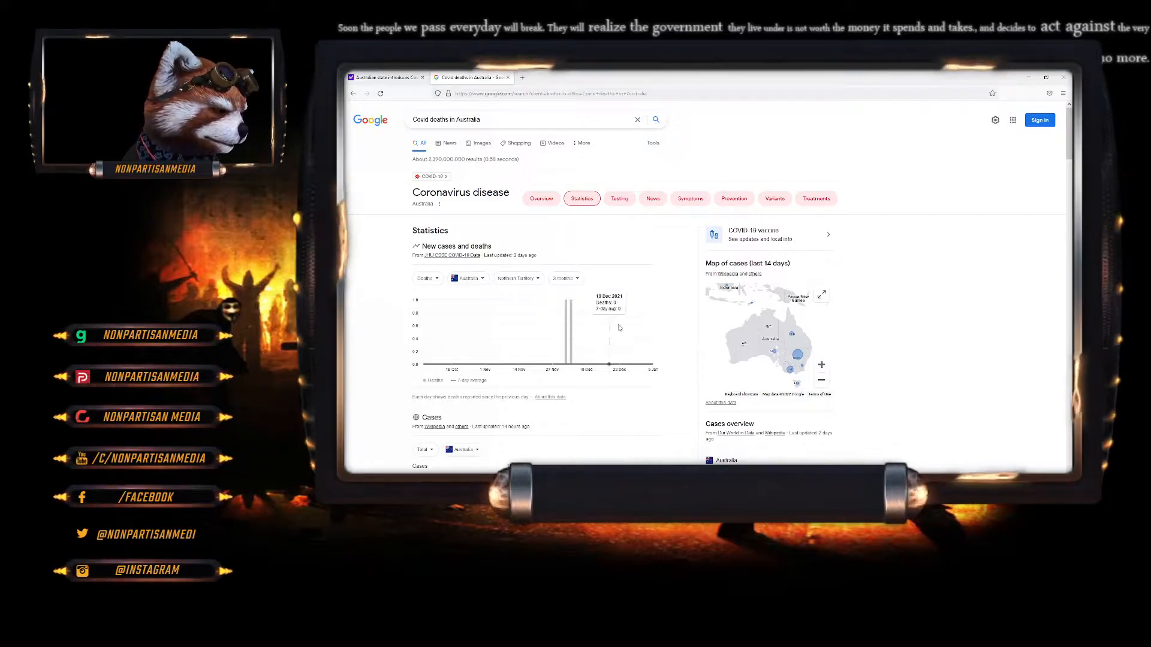
pyautogui.moveTo(660, 343)
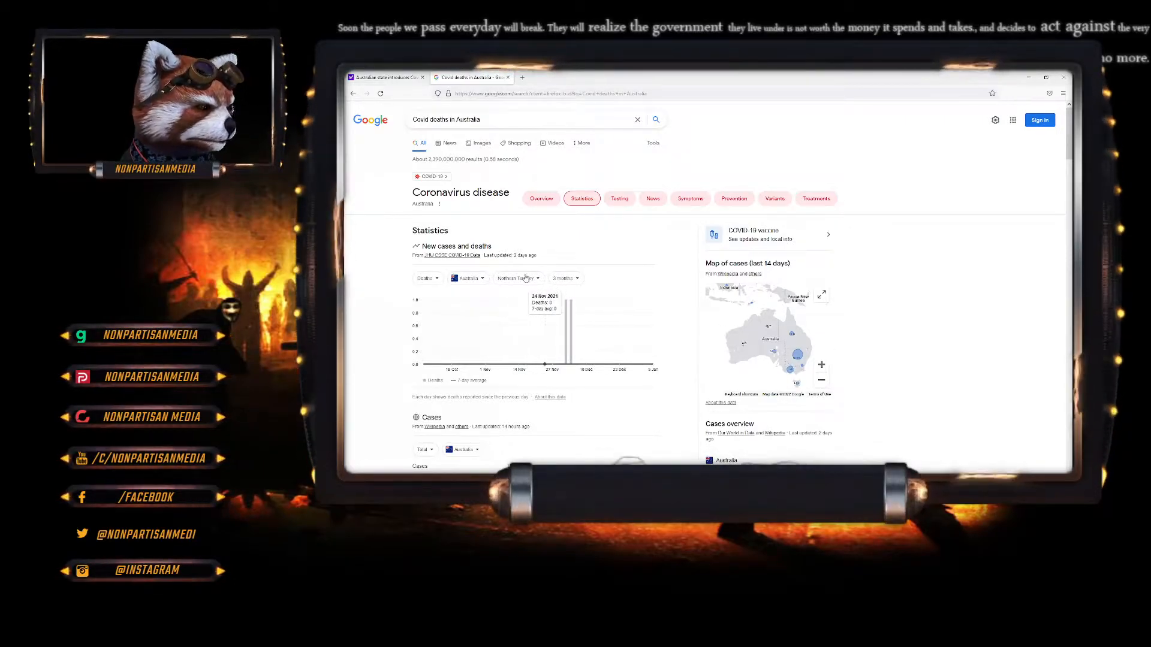
# Switch the deaths chart to Queensland, then to another state.
pyautogui.click(516, 278)
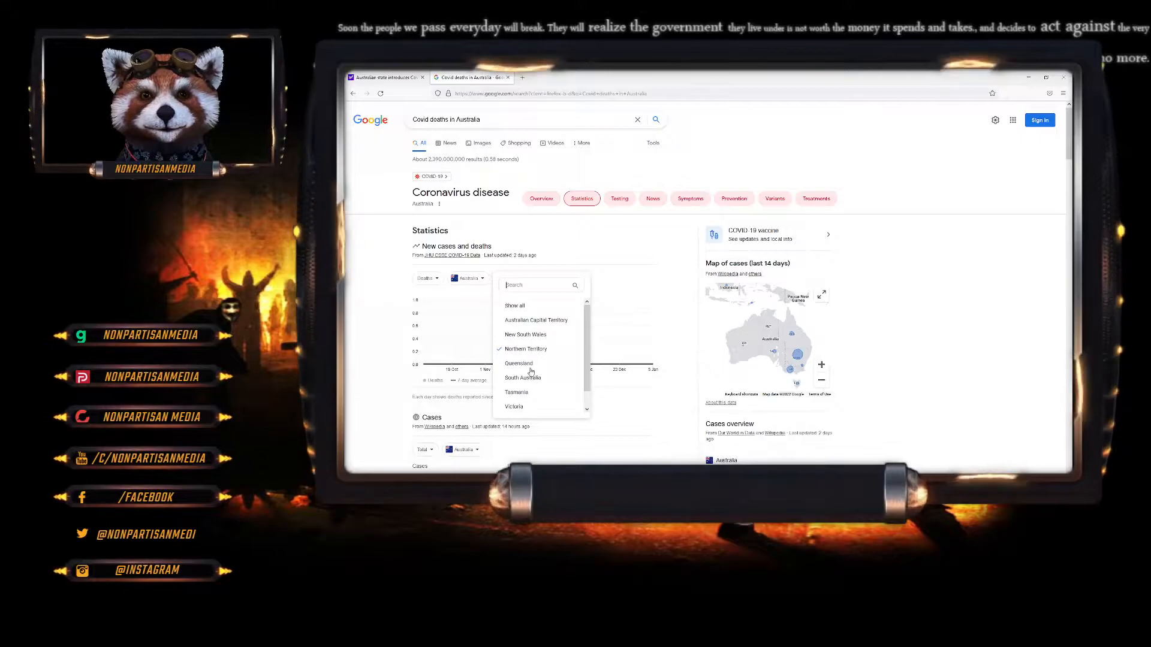
pyautogui.click(518, 364)
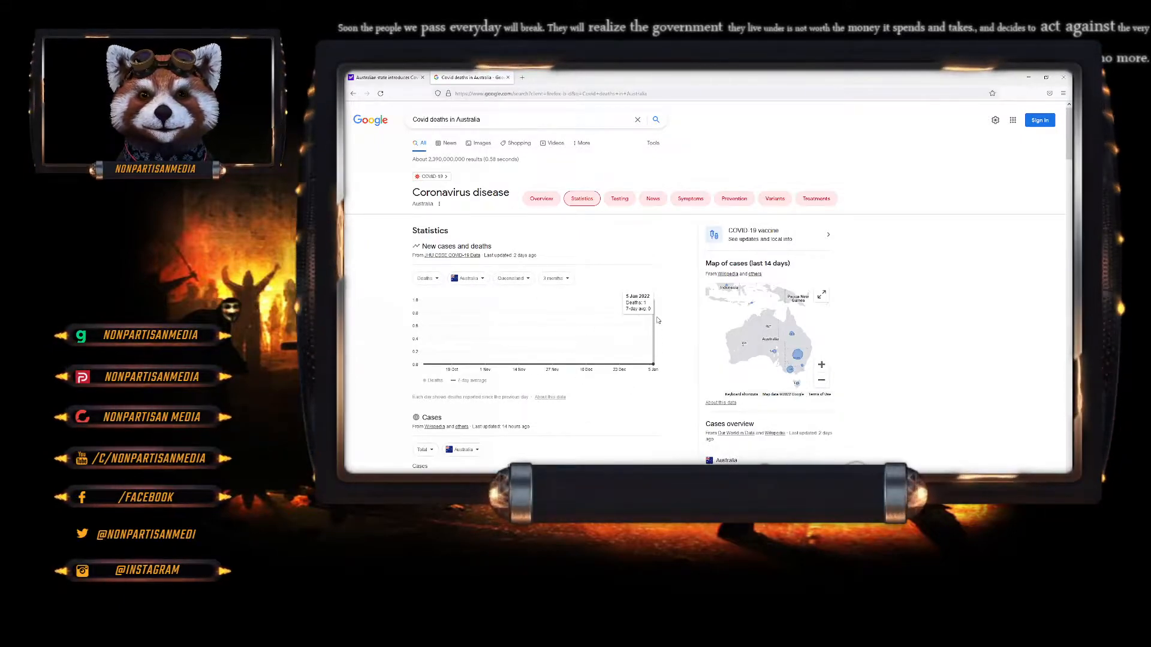
pyautogui.click(467, 278)
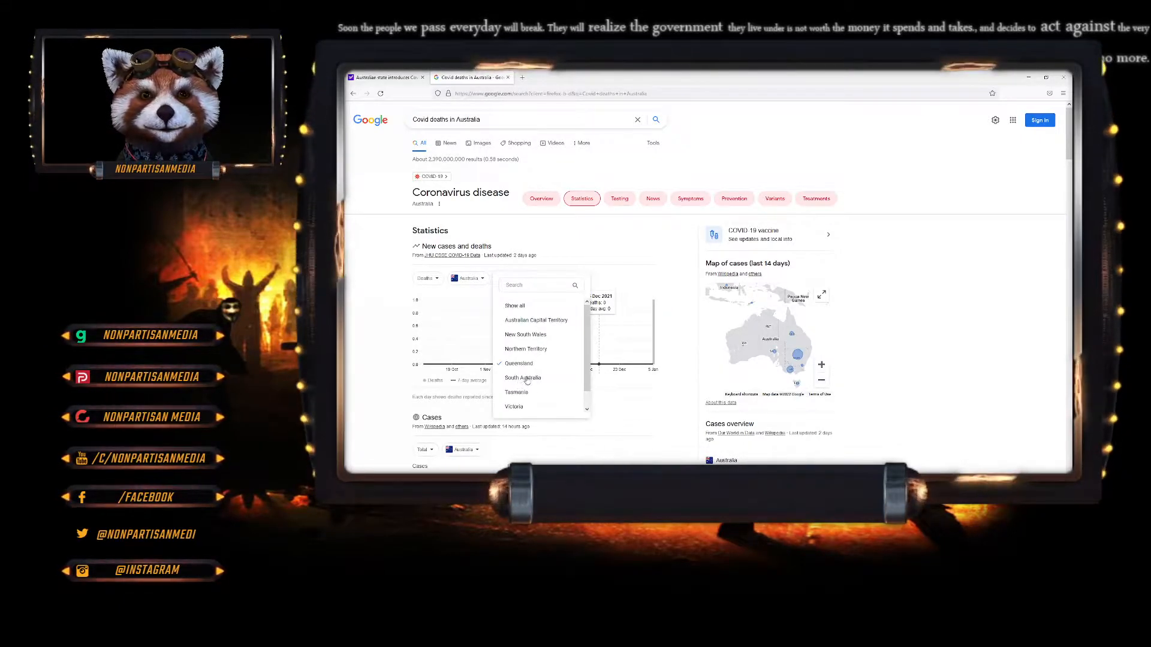
pyautogui.click(513, 406)
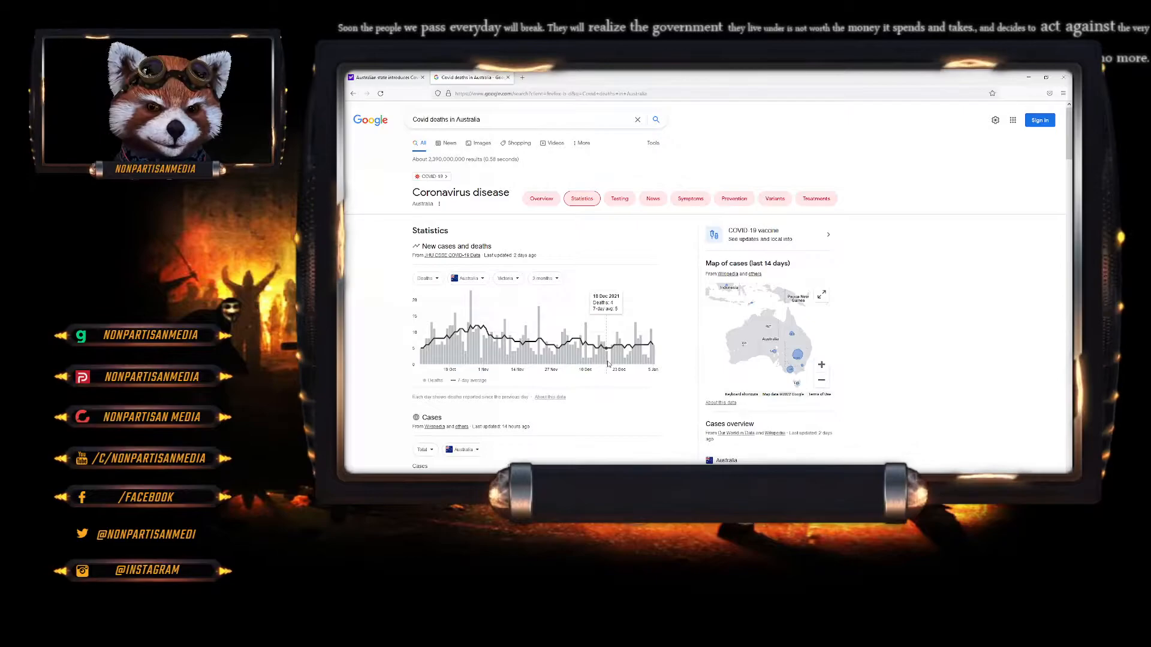
pyautogui.moveTo(556, 342)
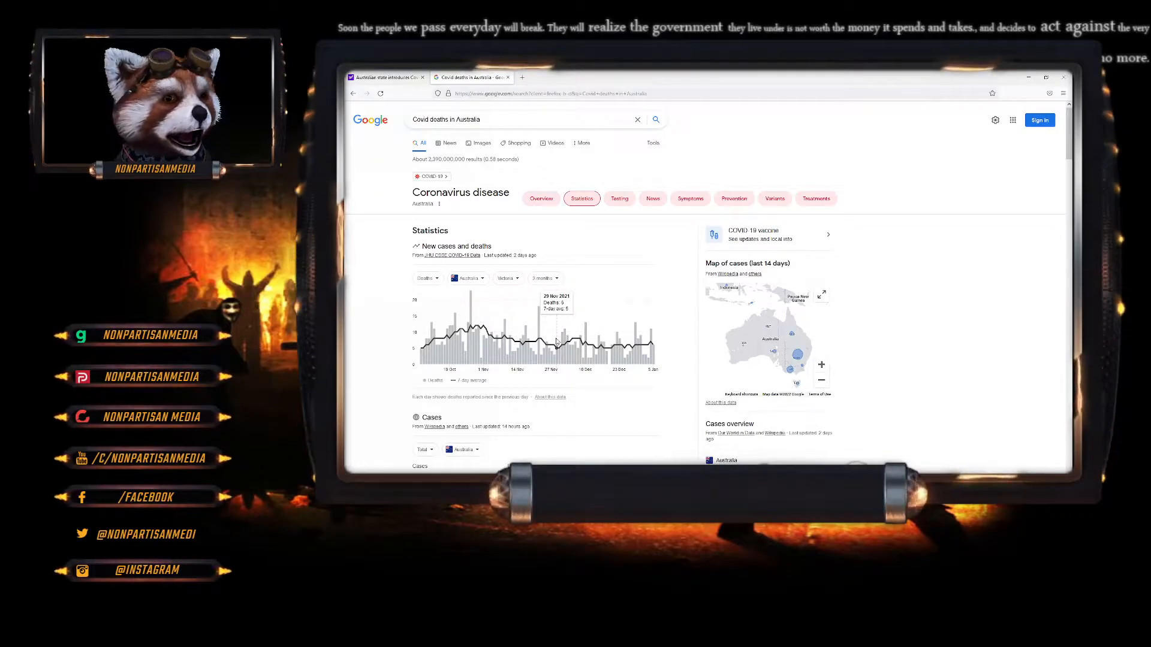
pyautogui.moveTo(504, 280)
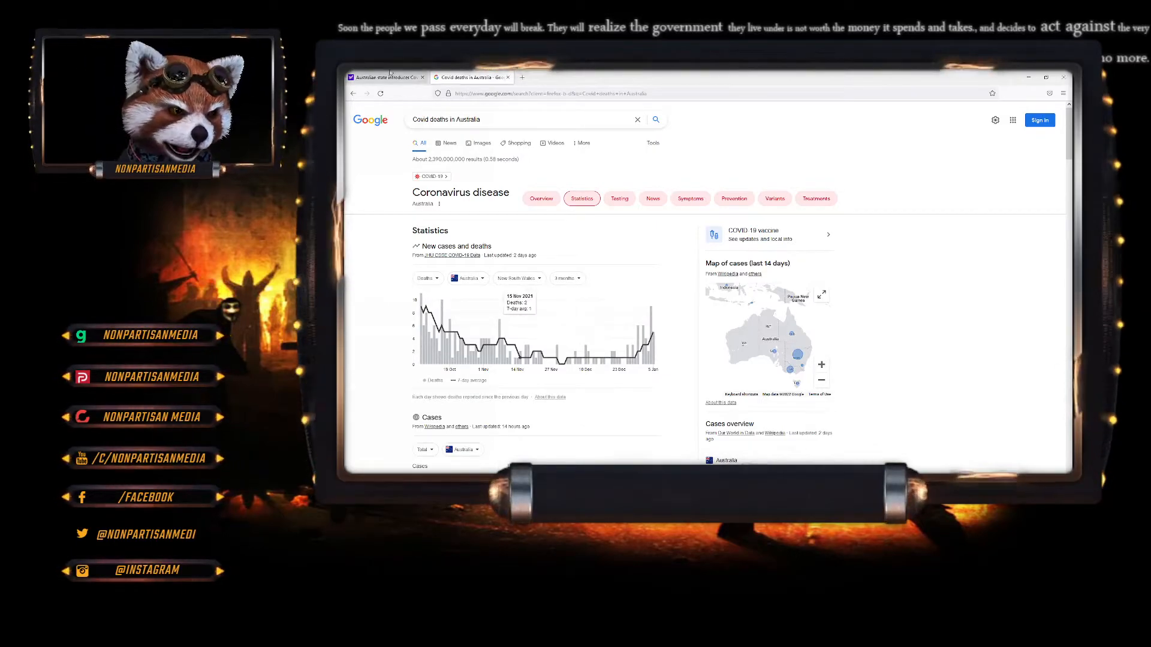
# Back in the Yahoo Finance article, highlight the sentence on unvaccinated residents' restrictions.
pyautogui.click(386, 77)
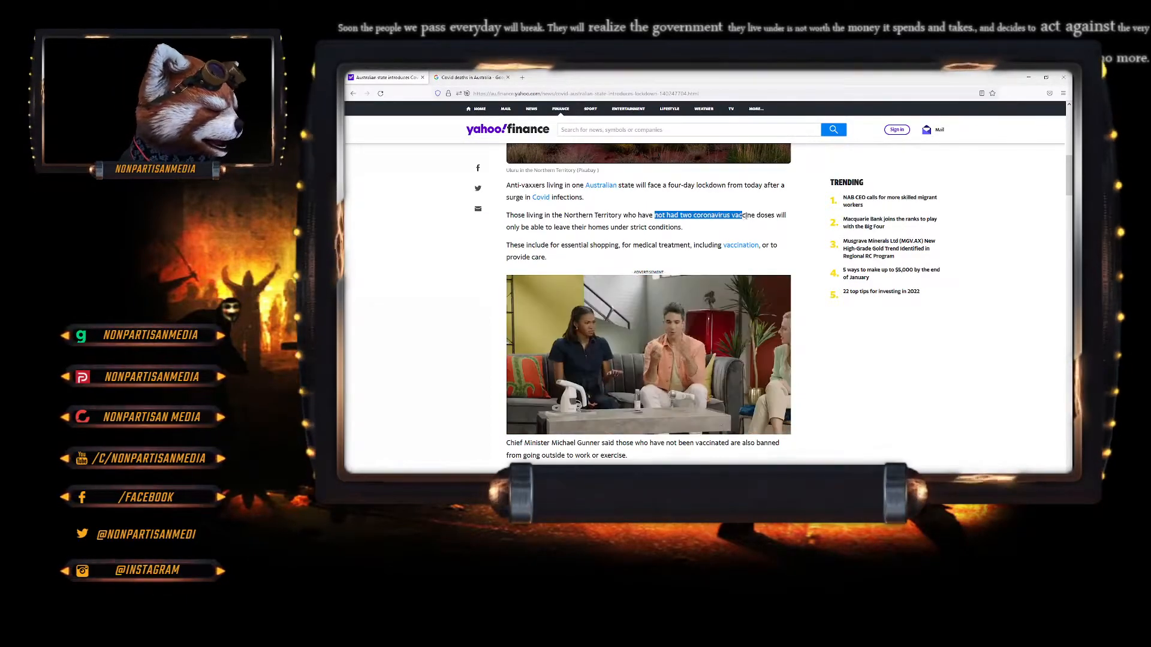
pyautogui.moveTo(743, 215); pyautogui.dragTo(644, 226)
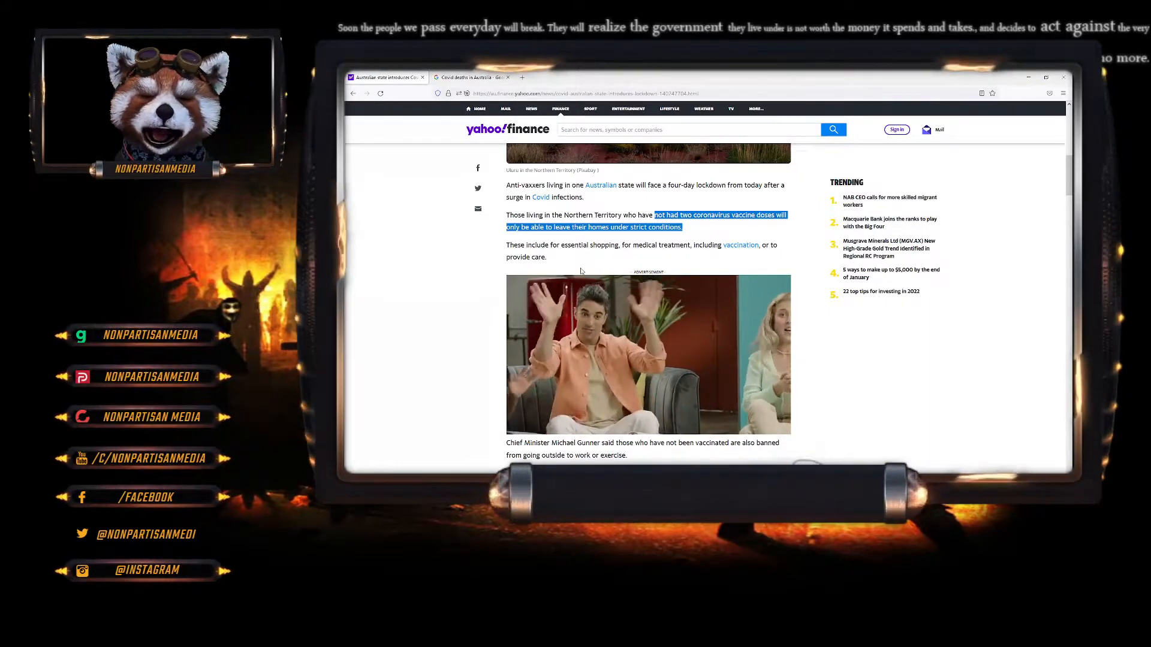
pyautogui.scroll(-3)
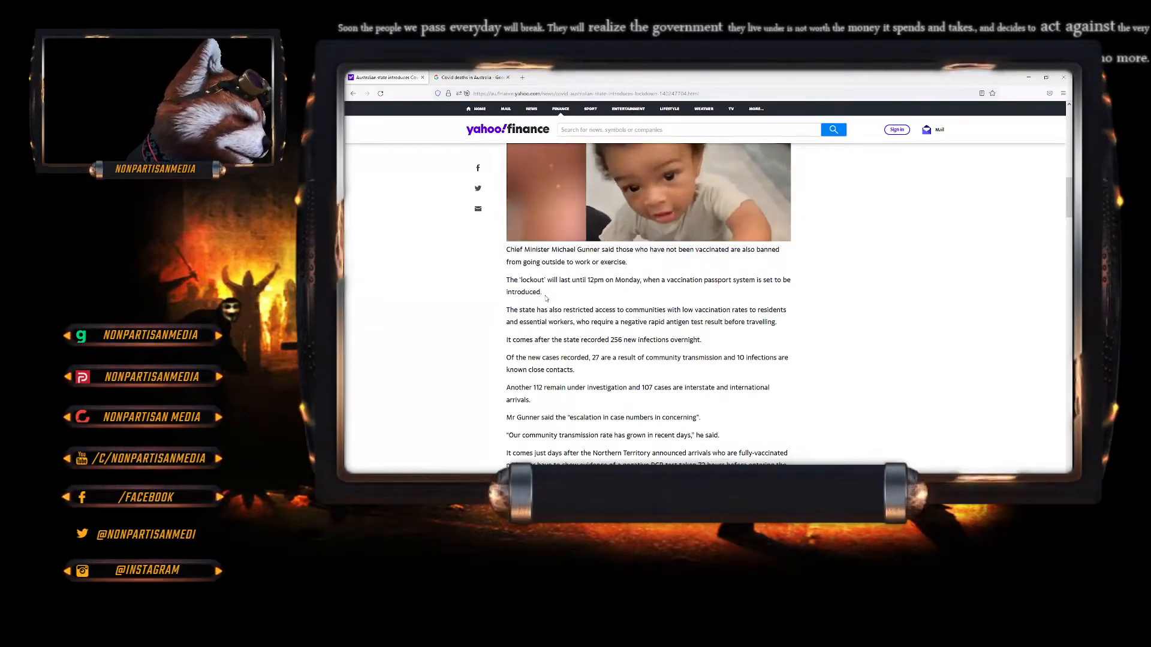
# Read further down the lockdown article, then return to the Google COVID statistics tab.
pyautogui.scroll(-3)
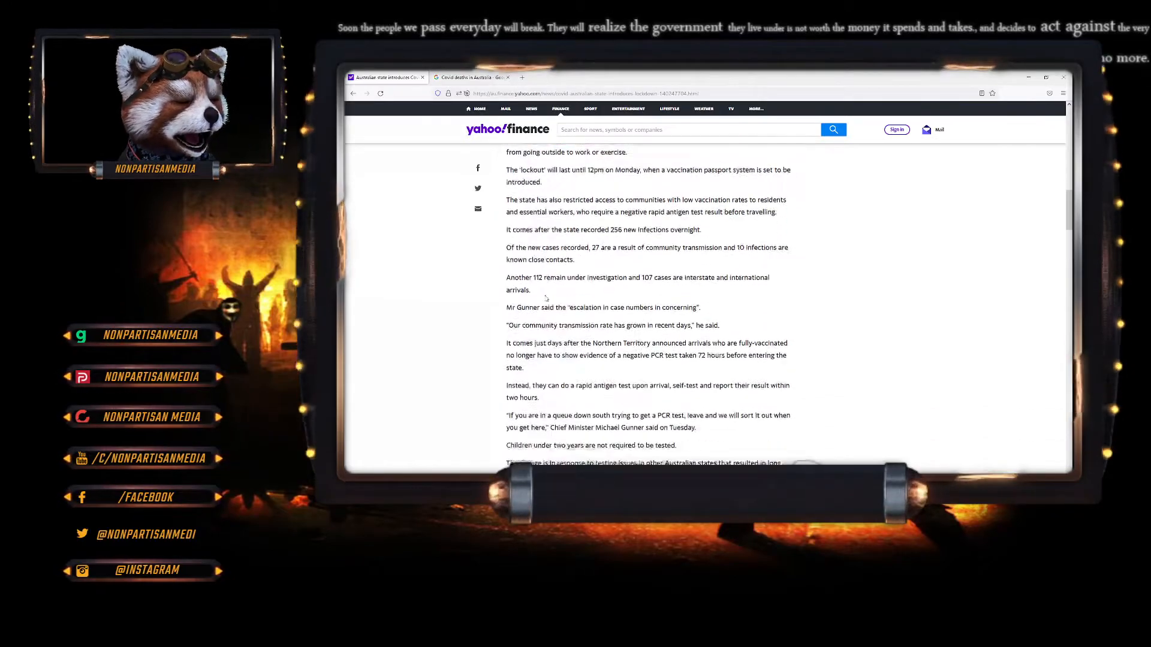
pyautogui.scroll(-3)
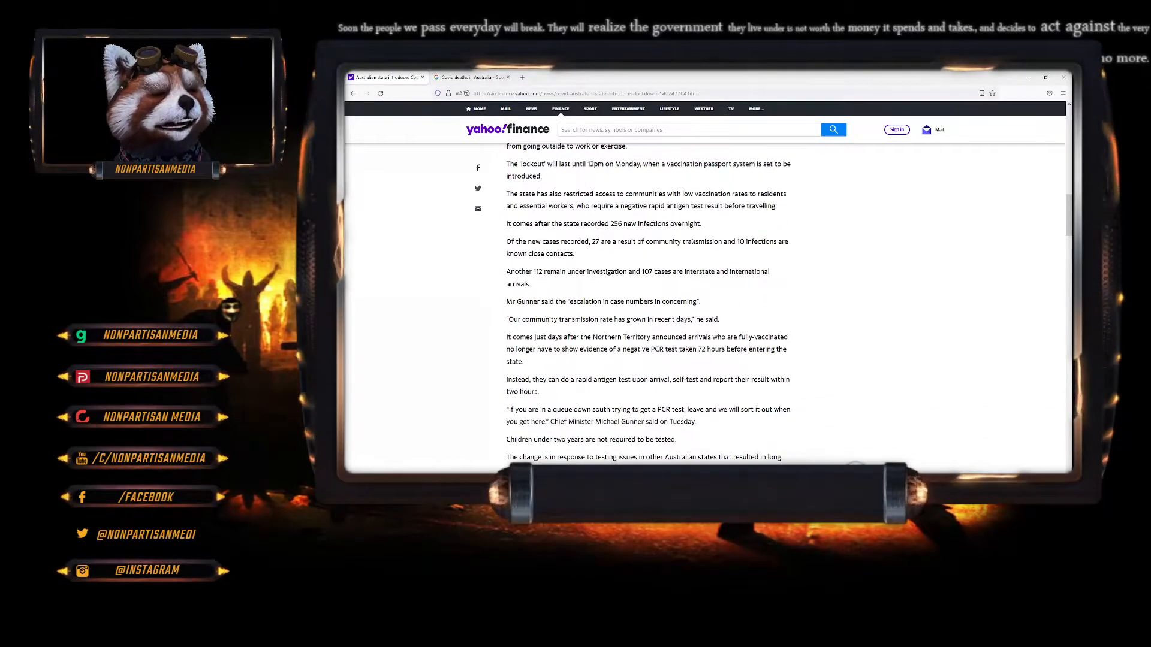
pyautogui.click(471, 77)
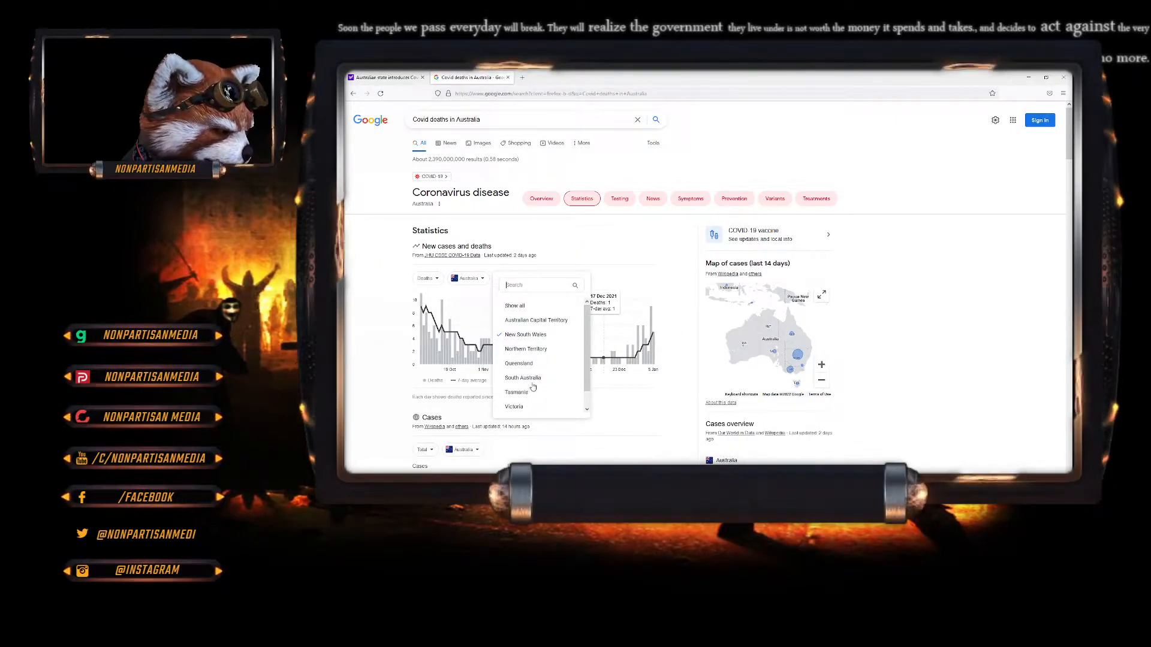
# Set the deaths chart back to Northern Territory and return to the Yahoo Finance article.
pyautogui.click(525, 349)
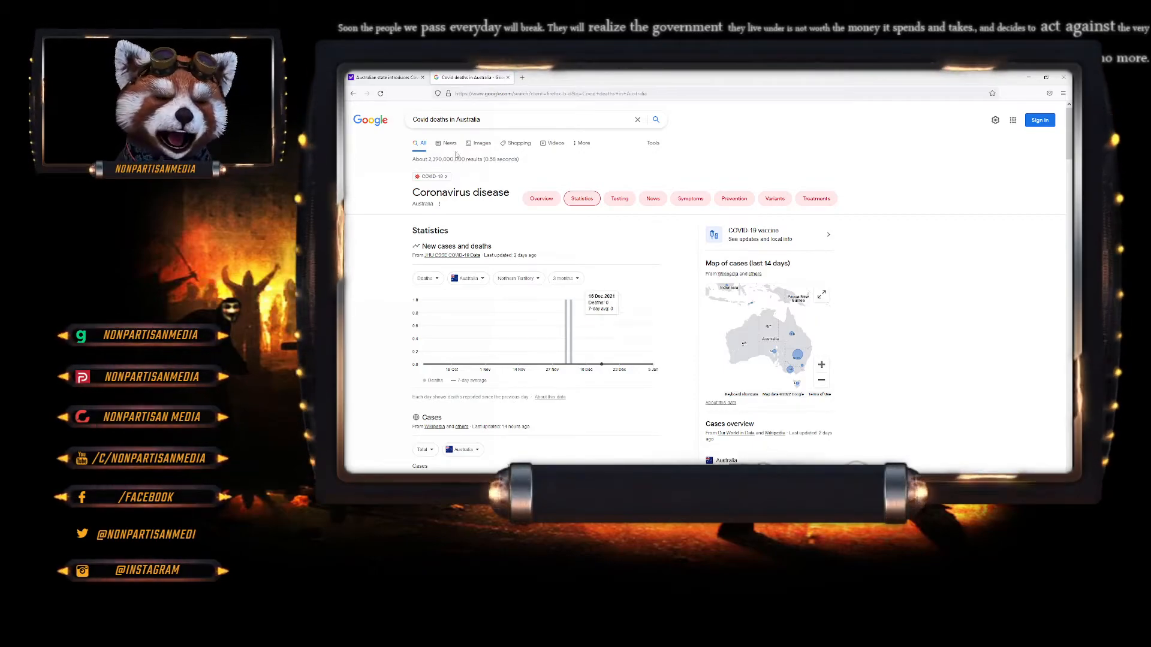
pyautogui.click(386, 77)
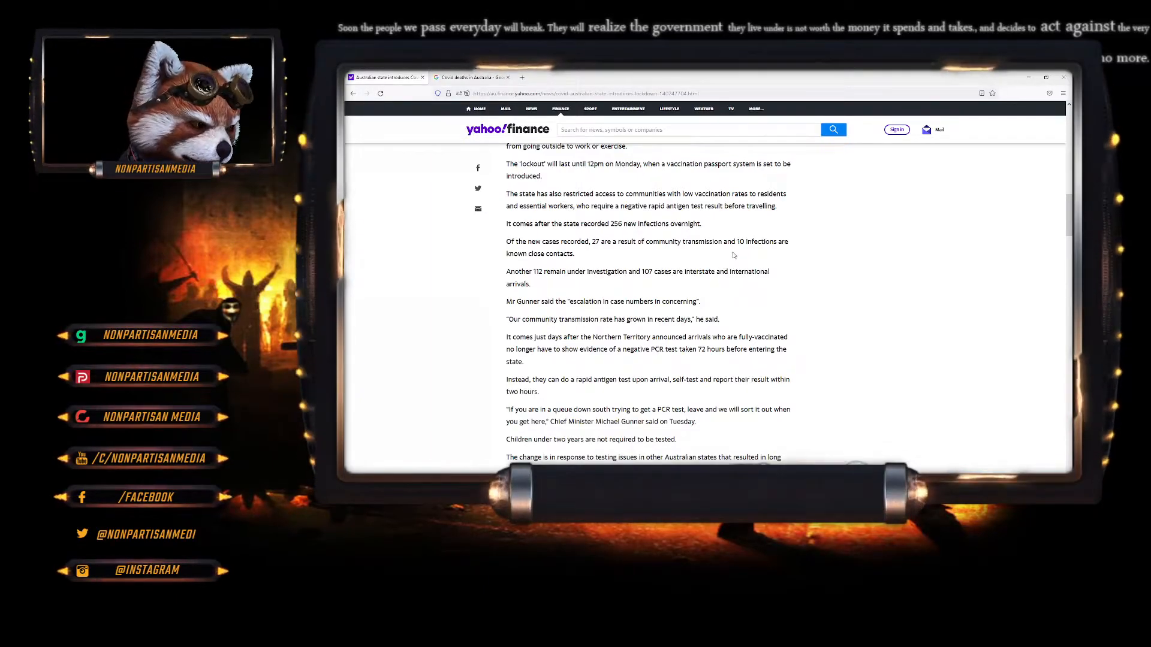
pyautogui.moveTo(575, 280)
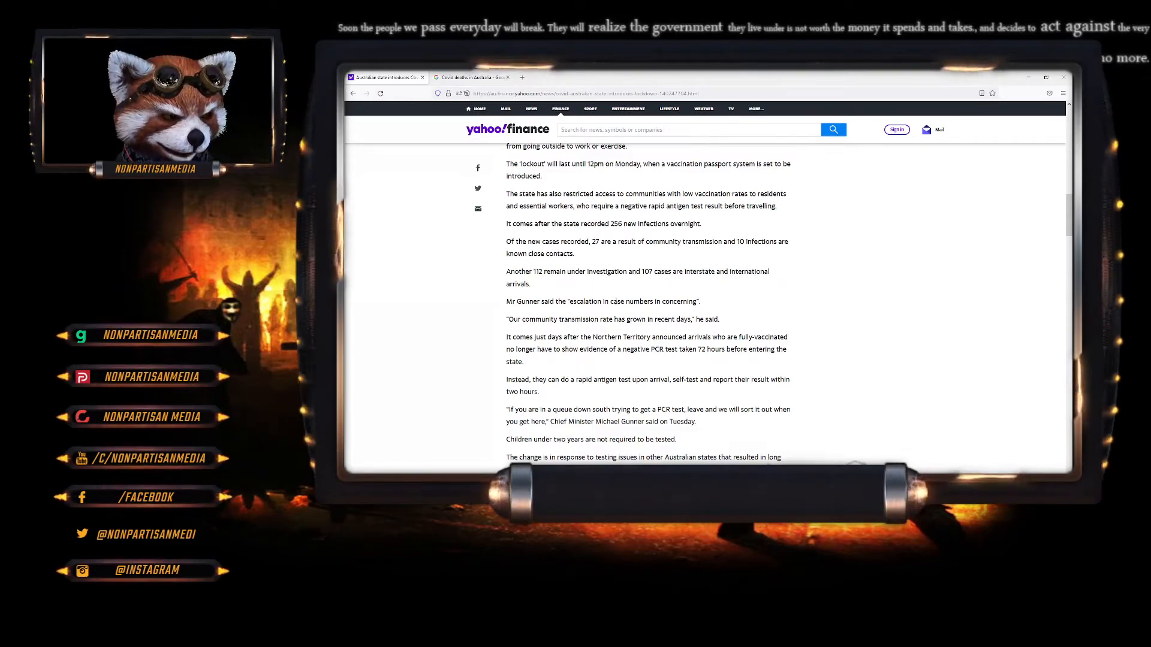
pyautogui.scroll(-3)
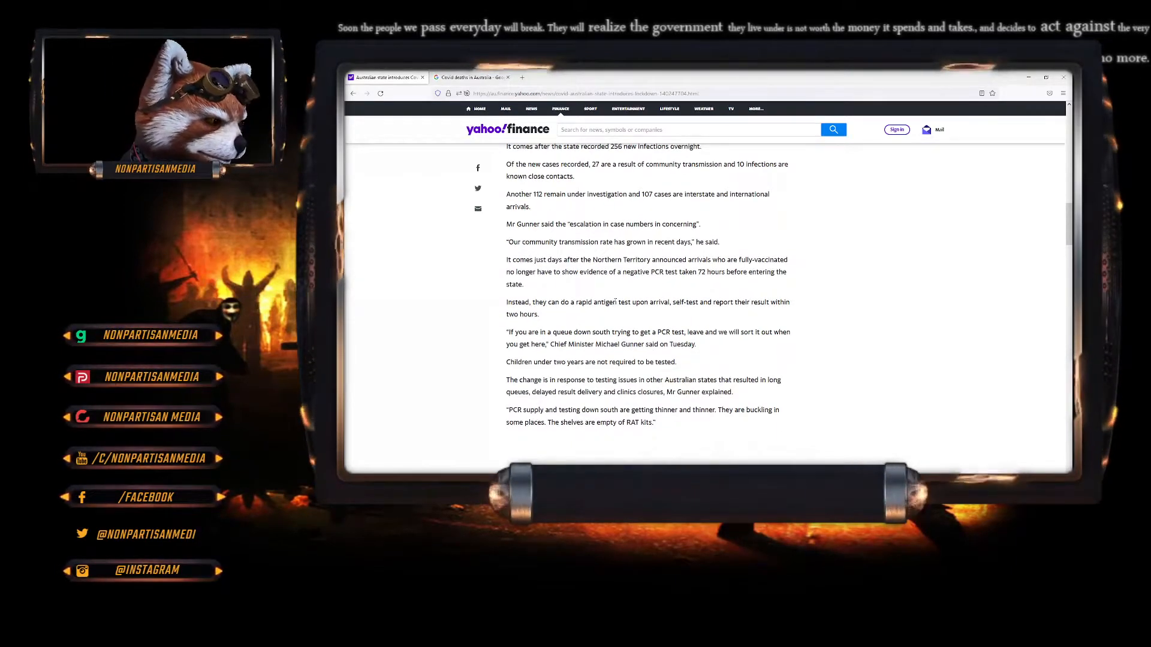